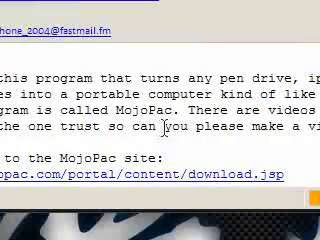
- Scroll down the FastMail message to reach the MojoPac download link
scroll("down", 3)
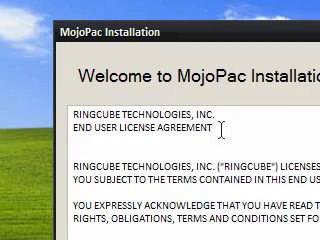
- Scroll the license agreement to its end, reaching the personal-use notice and USB drive install option
scroll("down", 3)
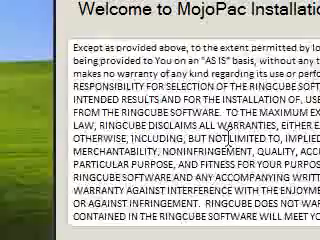
scroll("down", 3)
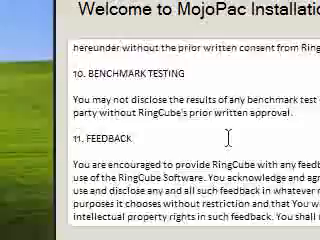
scroll("down", 3)
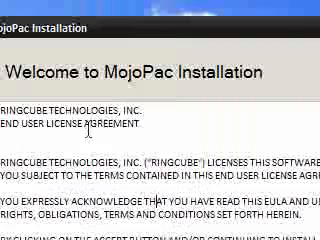
scroll("down", 3)
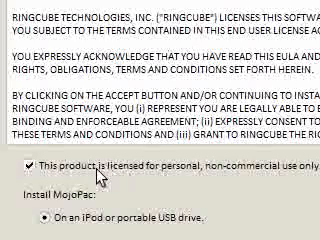
- Scroll through the drive test results: valid serial, limited application space, performance warning
scroll("down", 3)
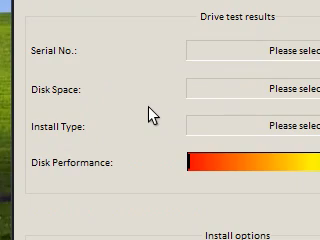
mouse_move(236, 122)
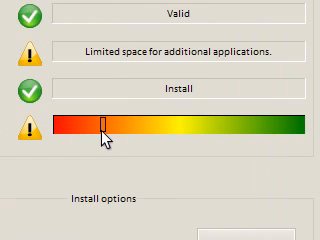
scroll("down", 3)
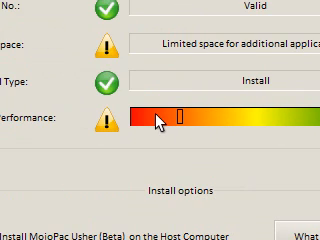
scroll("down", 3)
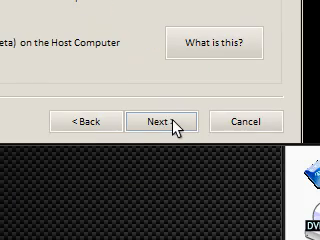
left_click(160, 120)
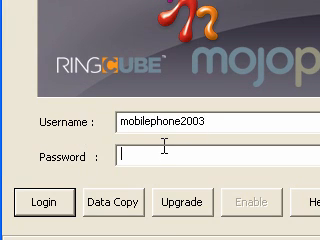
- Enter the password and log in to MojoPac with the entered credentials
type("password")
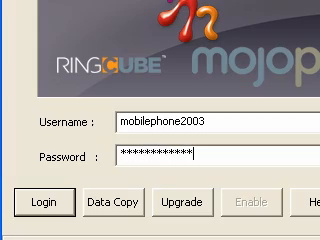
left_click(38, 198)
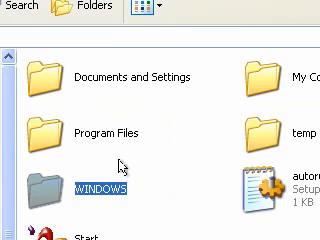
- Browse the WINDOWS folder's subfolders such as addins, AppPatch, Prefetch and system
scroll("down", 3)
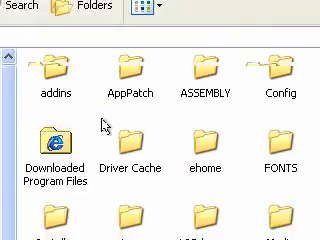
scroll("down", 3)
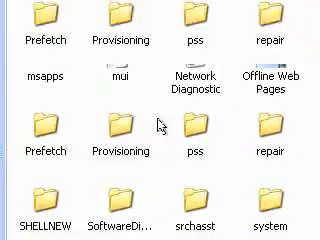
left_click(136, 76)
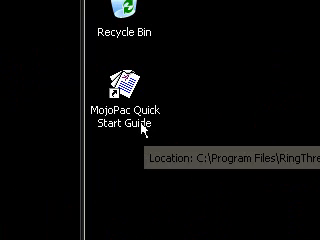
mouse_move(204, 132)
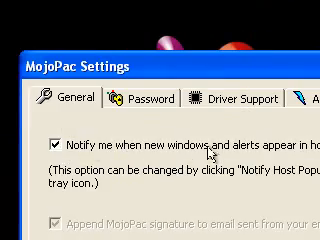
- Review the General notification options, then cancel the Settings window without changes
left_click(132, 98)
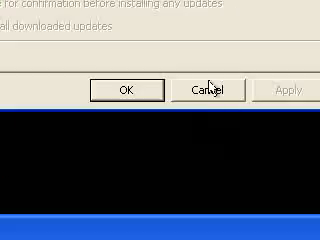
left_click(212, 90)
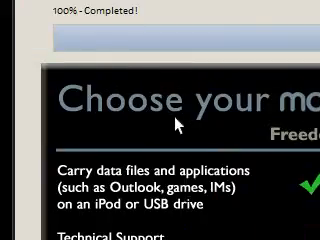
- Scroll down the Freedom vs Deluxe feature comparison table
scroll("down", 3)
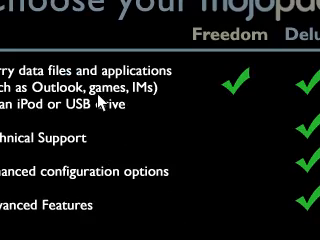
scroll("down", 3)
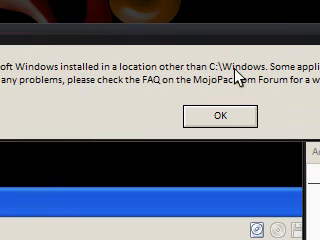
- Acknowledge the warning about Windows installed outside C:\Windows with OK
left_click(212, 116)
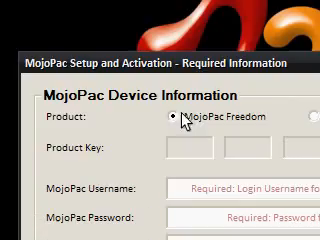
- Scroll the Device Information form to the website fields and attempt Next with login fields unfilled
scroll("down", 3)
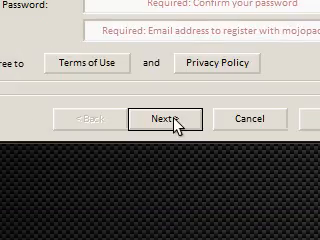
left_click(156, 120)
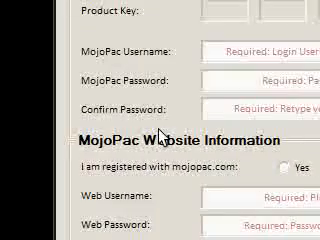